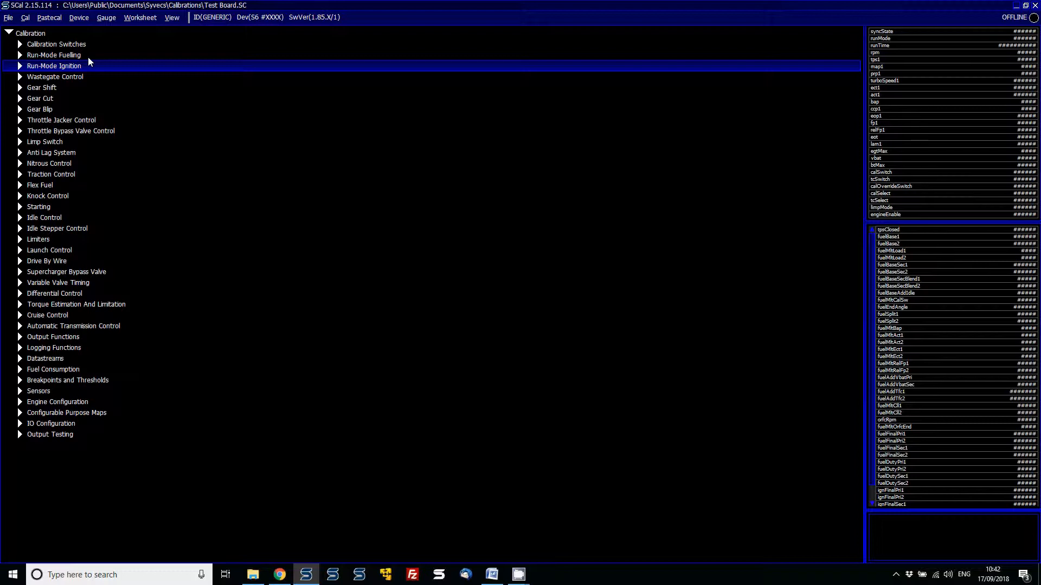
Step: Load the 2017 GTR stock base map as the PasteCal source calibration
click(49, 17)
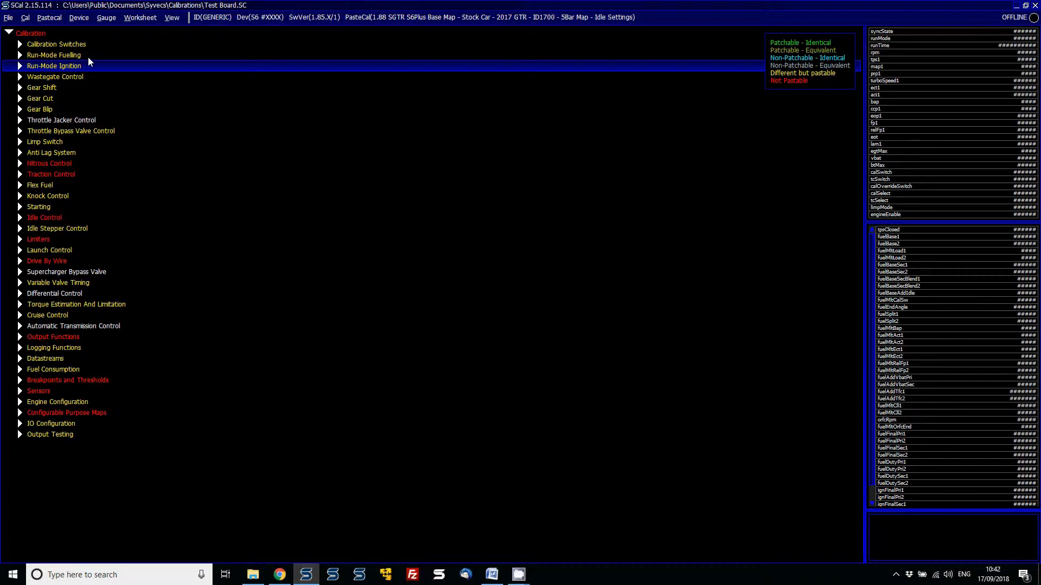
mouse_move(376, 25)
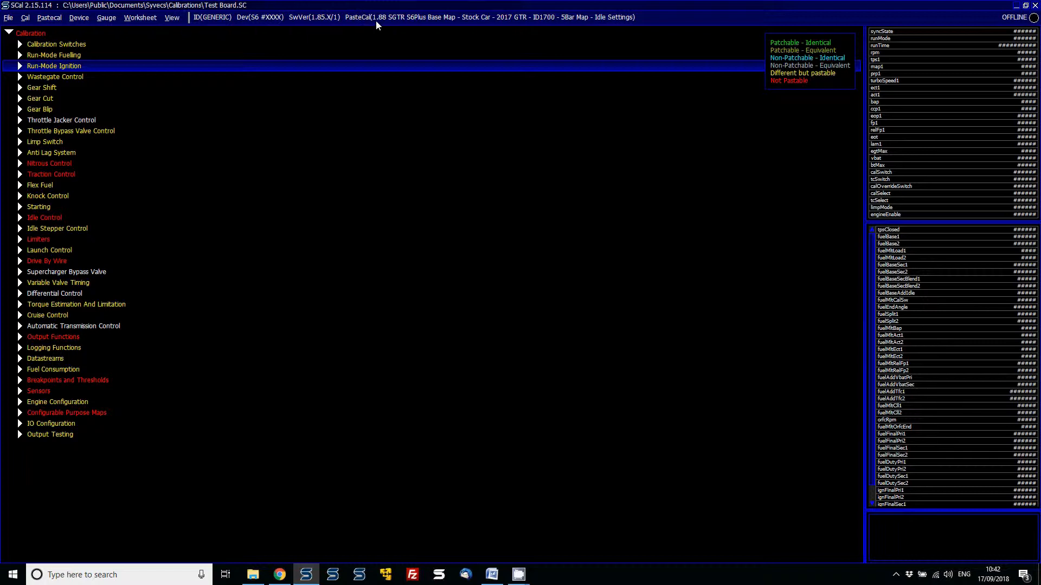
mouse_move(316, 29)
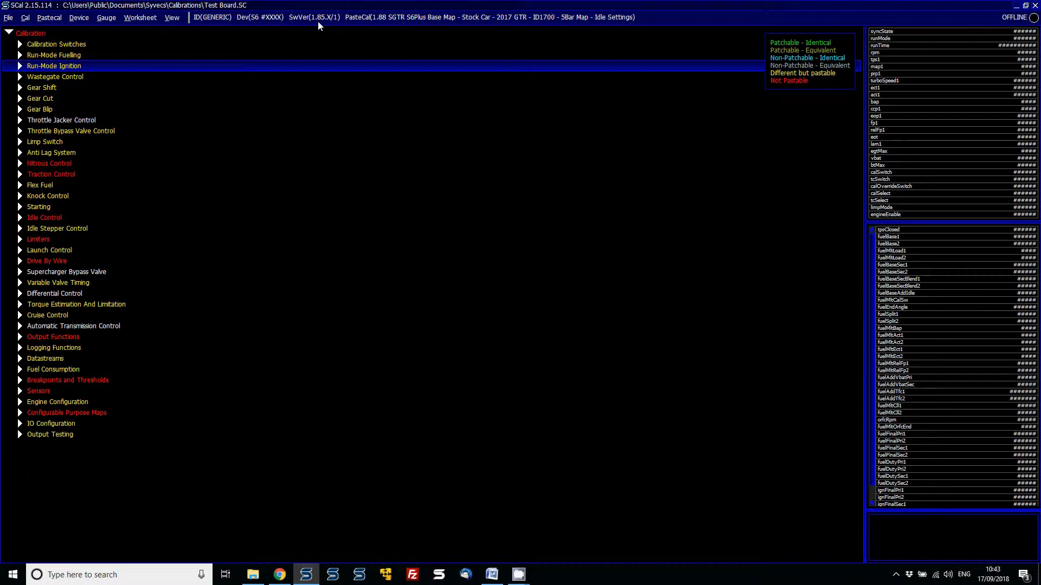
mouse_move(692, 33)
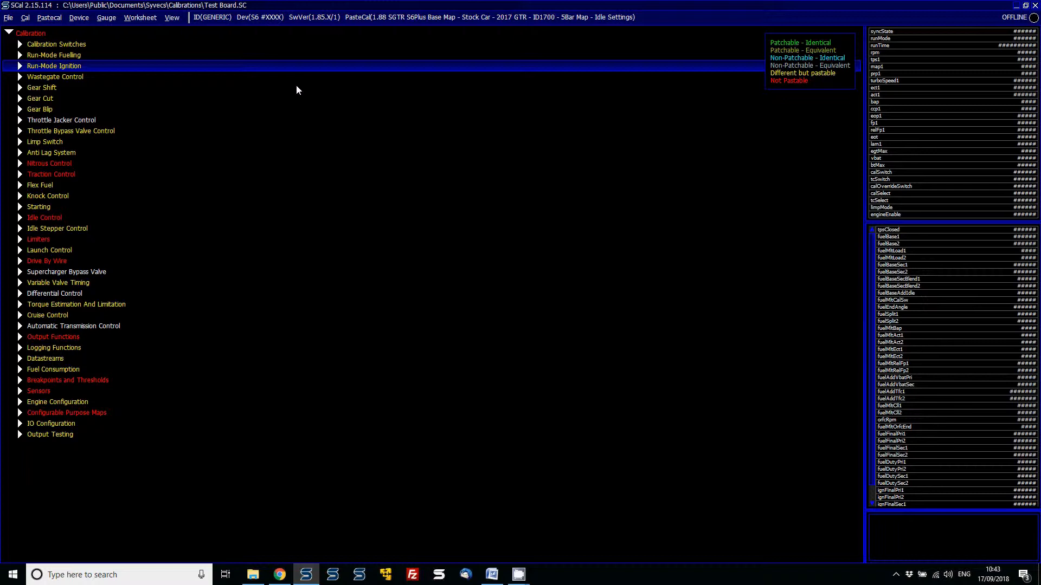
Step: Expand Breakpoints and Thresholds to reveal the non-pastable primary and secondary run-mode breakpoints
click(67, 380)
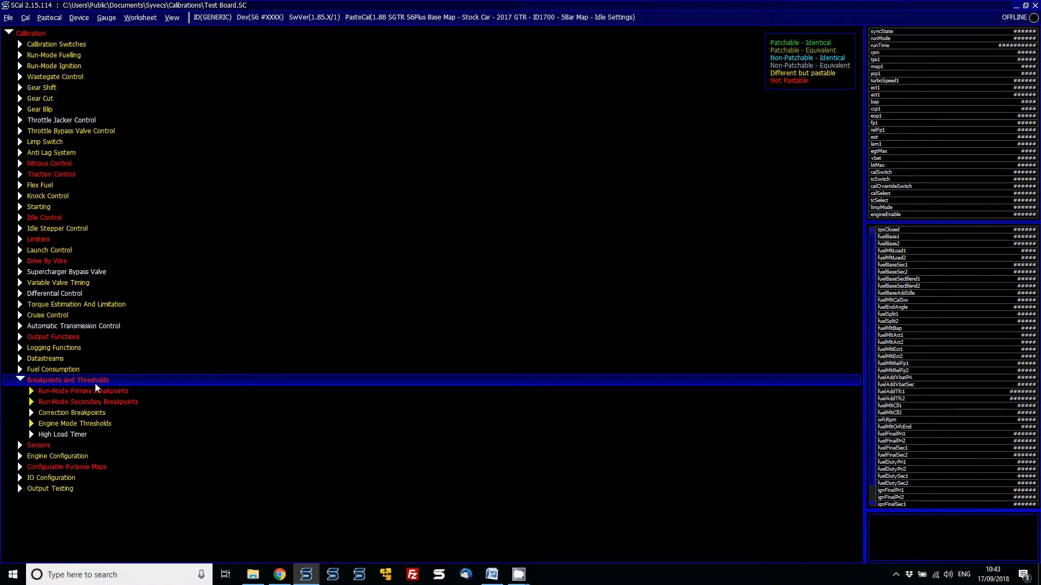
Step: Collapse breakpoints, expand Run-Mode Fuelling and view Base Injection Time 1 as 3D surface
click(48, 196)
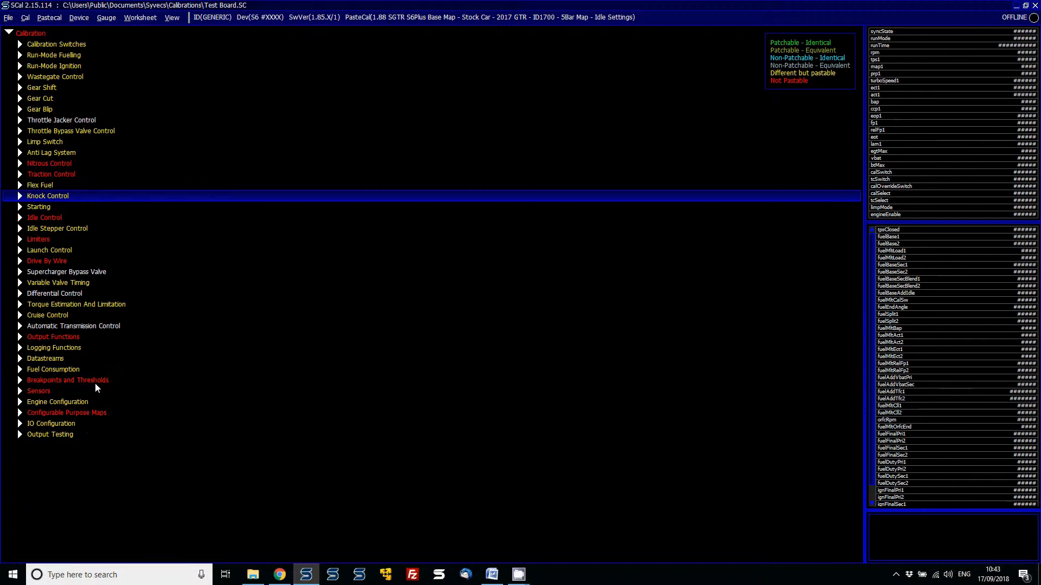
click(20, 54)
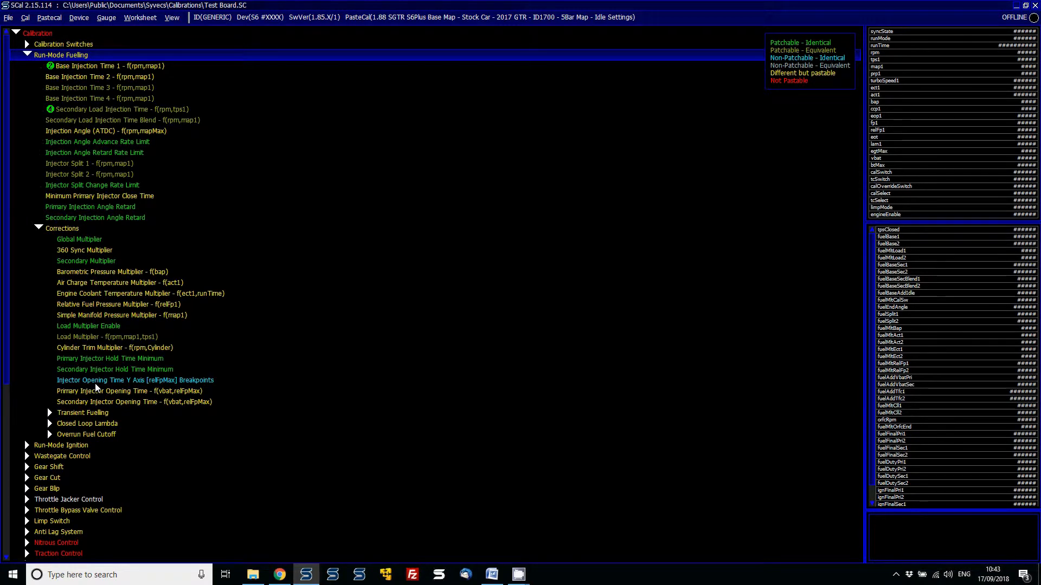
click(103, 65)
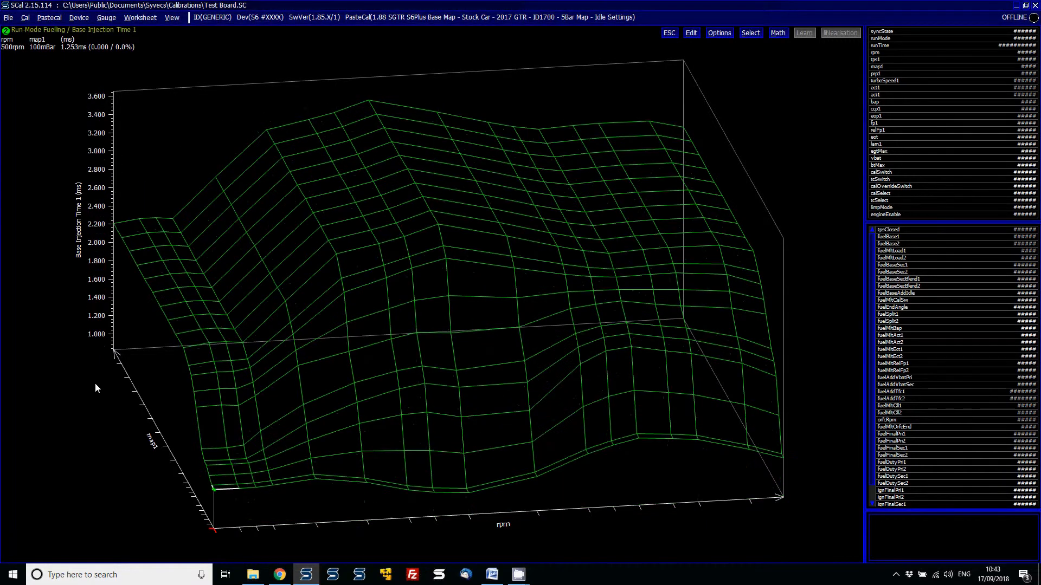
Step: Bring up the PasteCal options over the Base Injection Time 1 map
click(49, 17)
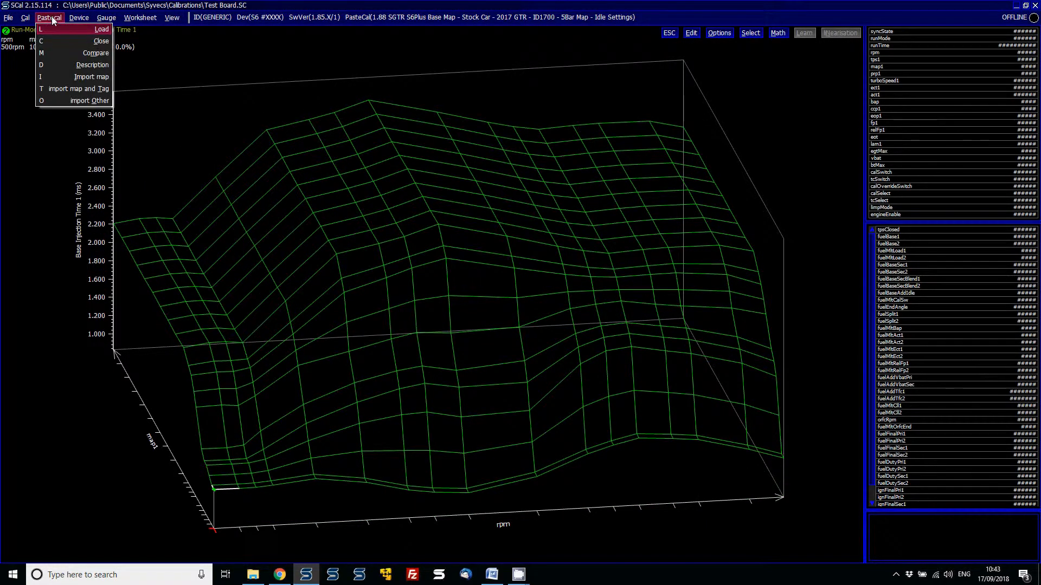
mouse_move(91, 76)
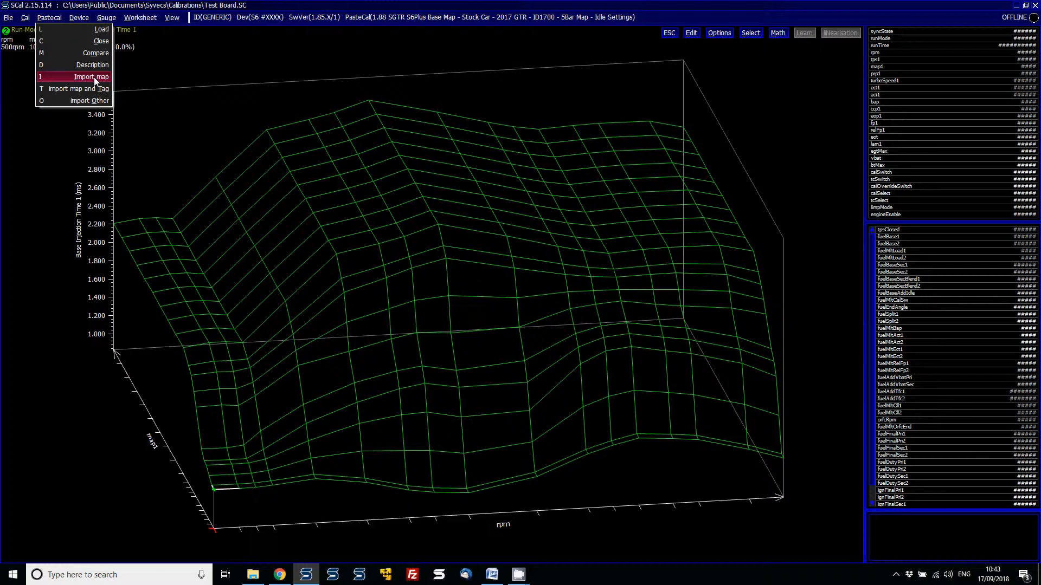
mouse_move(534, 192)
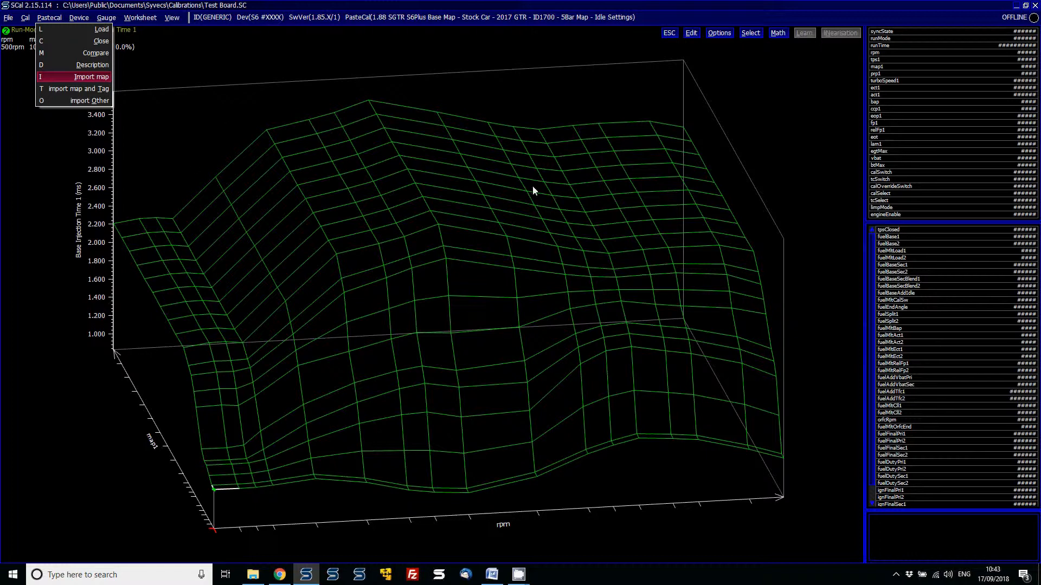
mouse_move(220, 95)
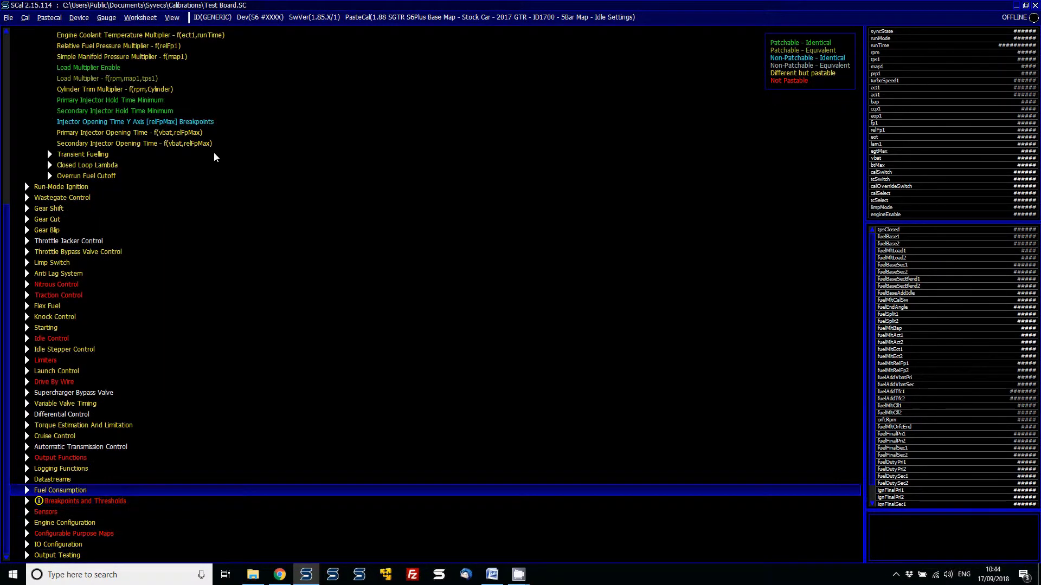
Step: Import the Run-Mode Primary Breakpoints branch from the GTR file, accepting affected fuelling maps
click(27, 500)
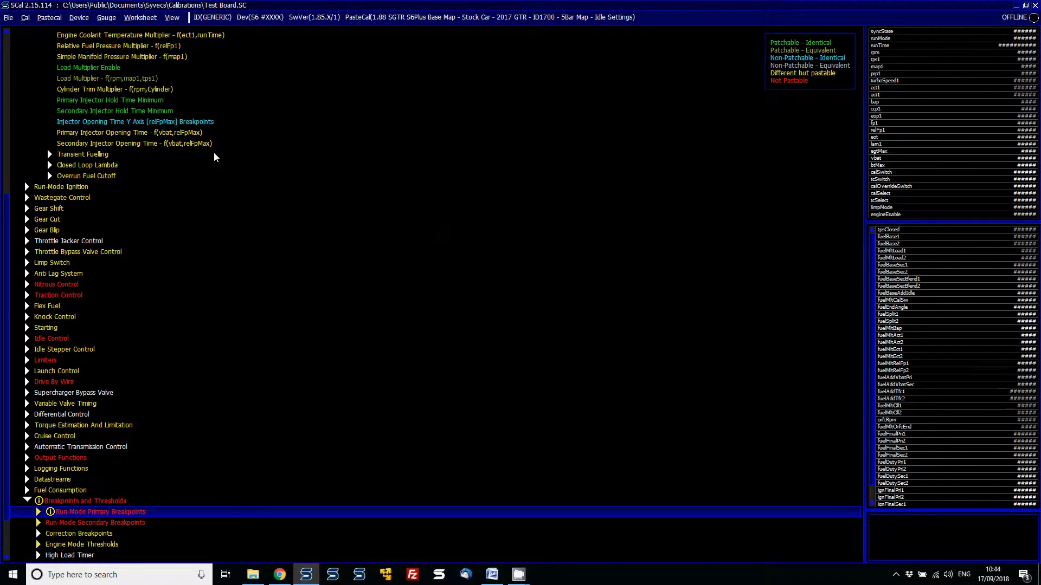
click(38, 512)
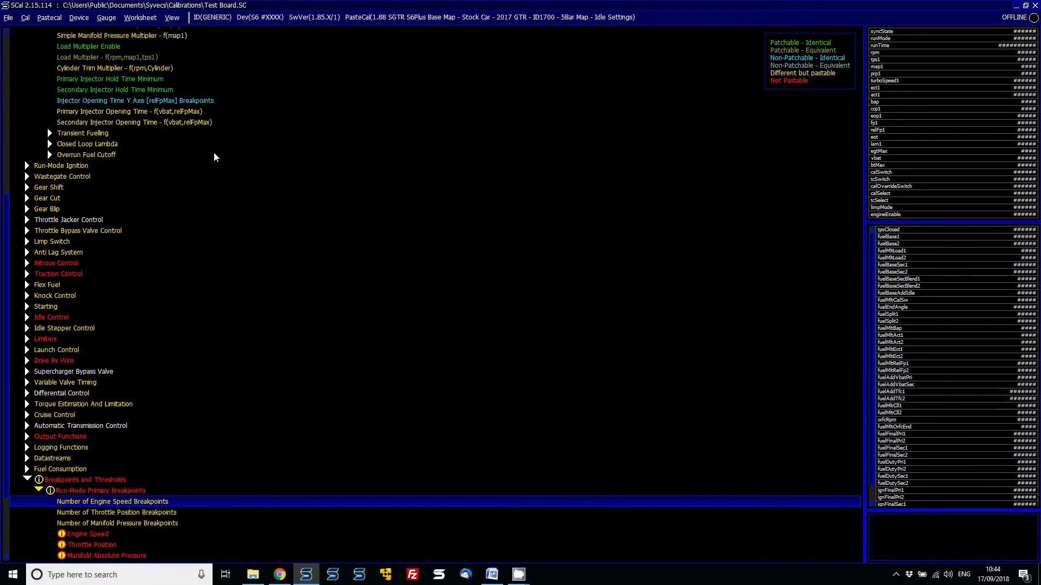
click(99, 490)
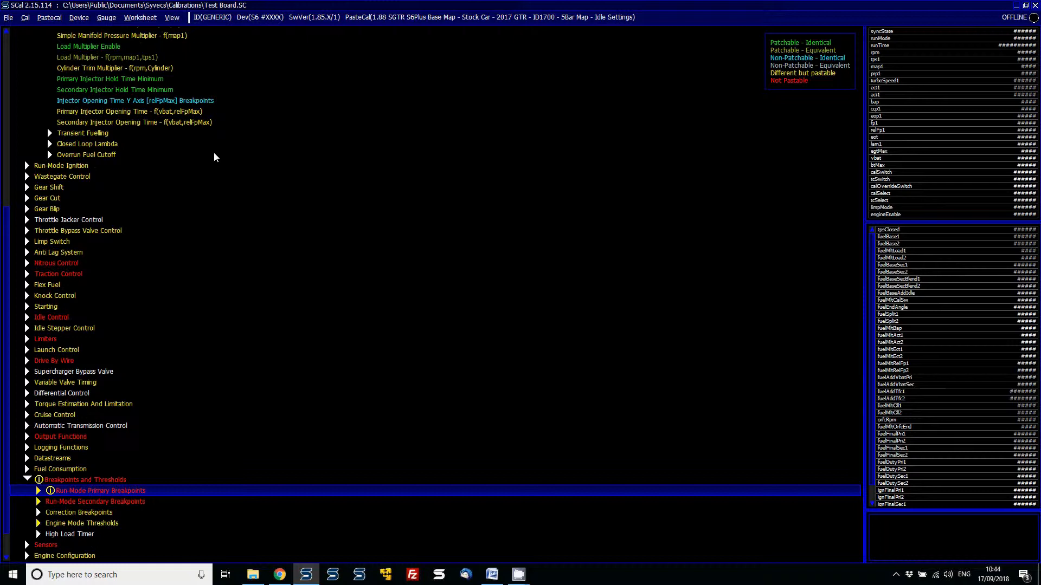
click(48, 17)
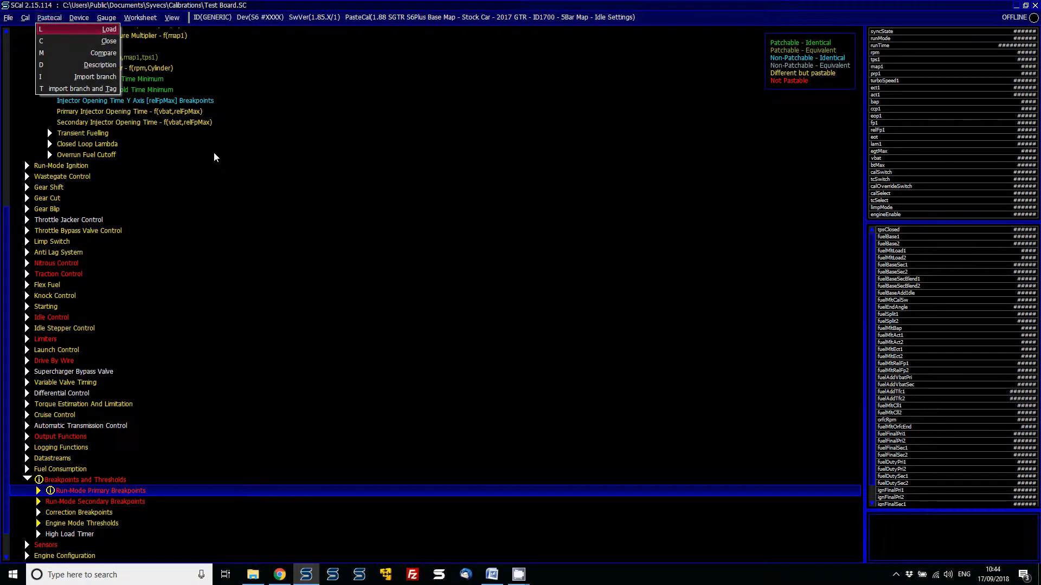
click(95, 77)
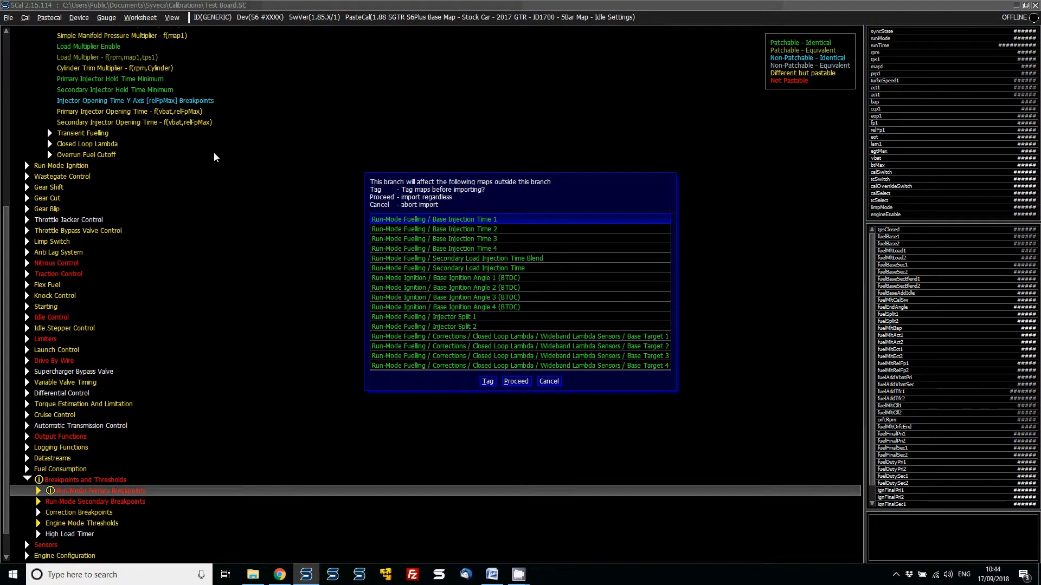
click(515, 381)
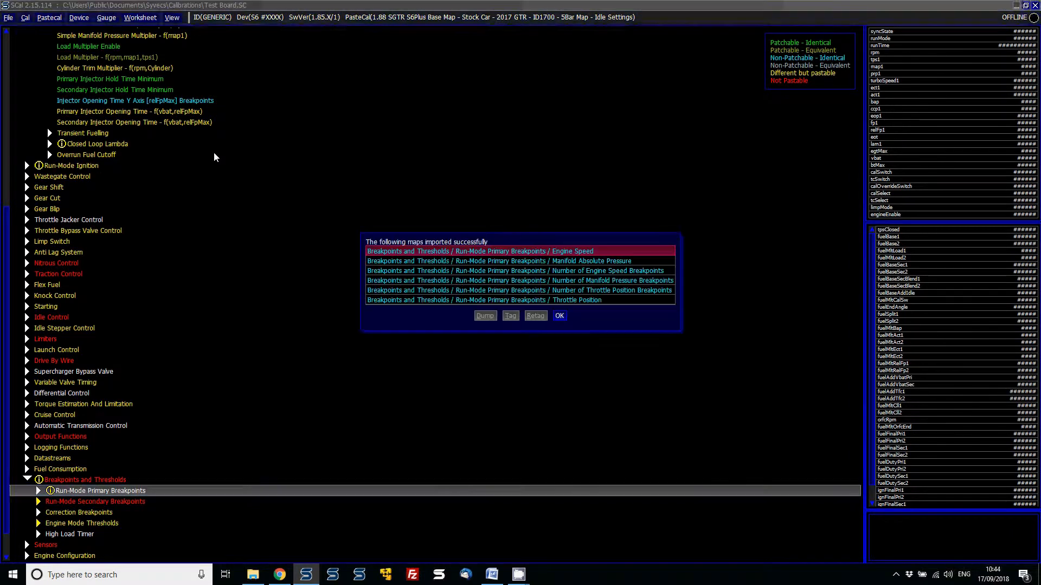
click(558, 316)
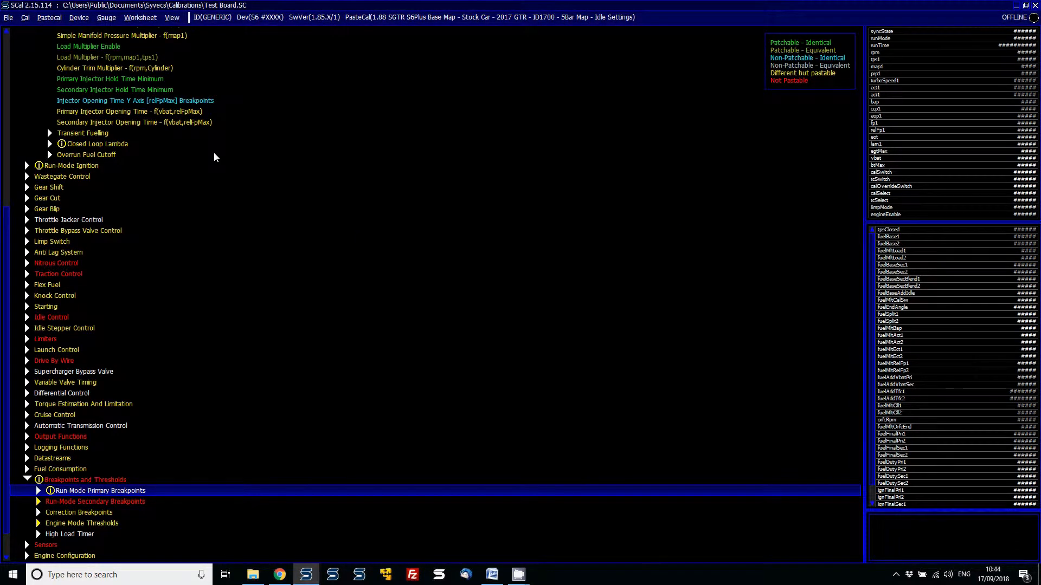
click(39, 491)
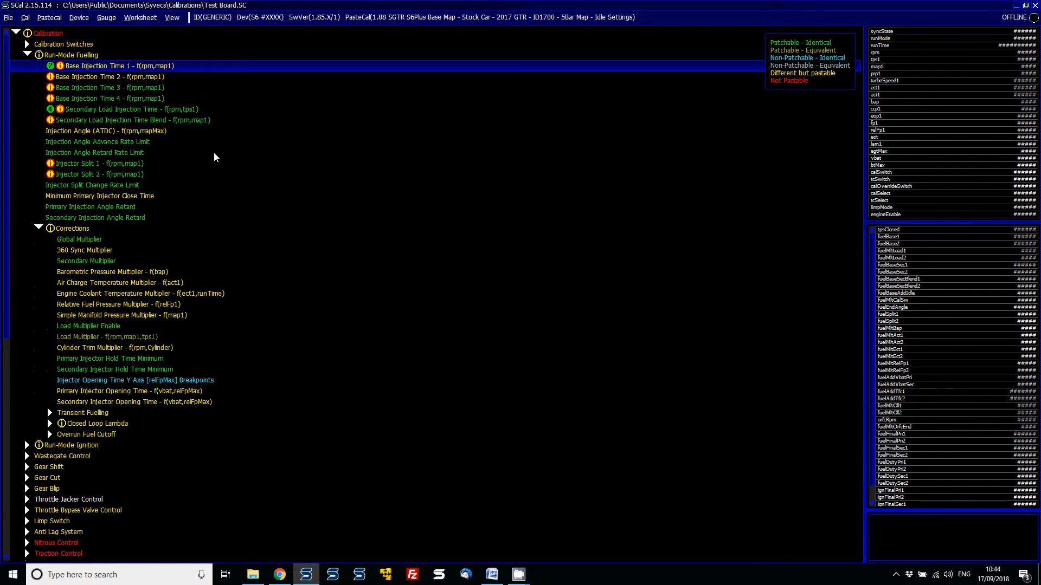
Step: Preview the Base Injection Time 1 and 3 maps
double_click(108, 65)
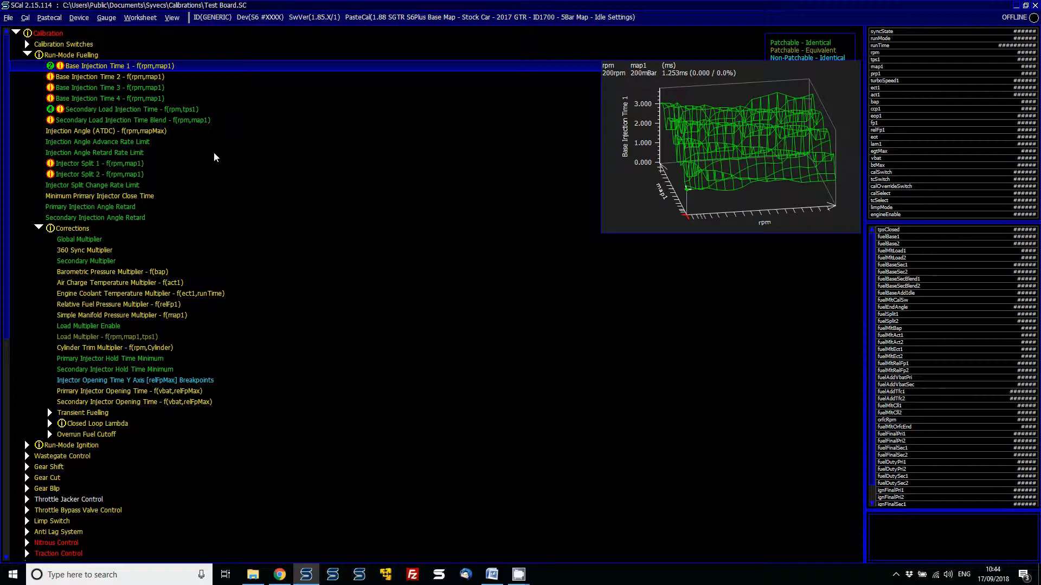
click(48, 17)
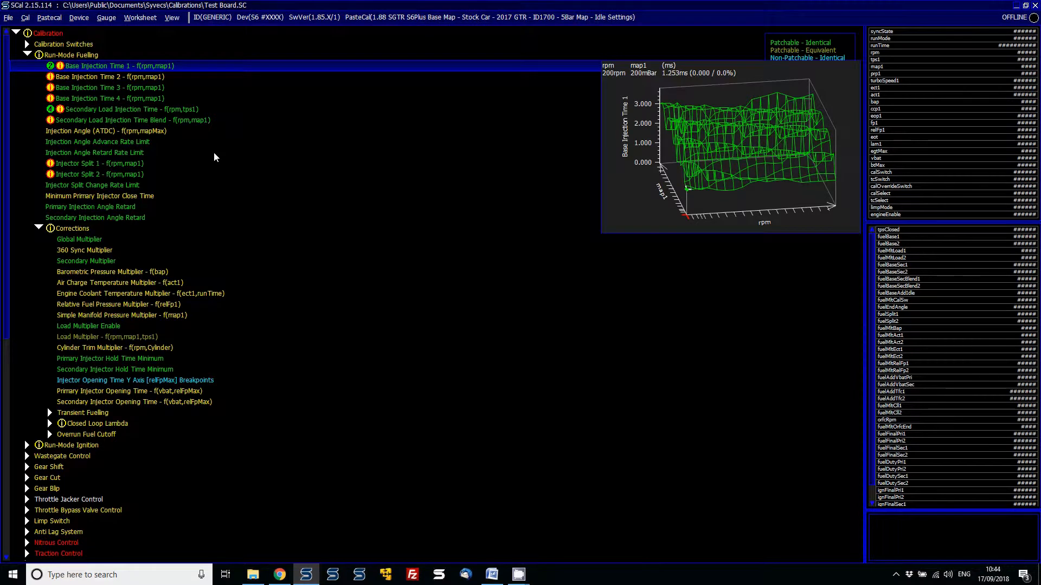
click(107, 87)
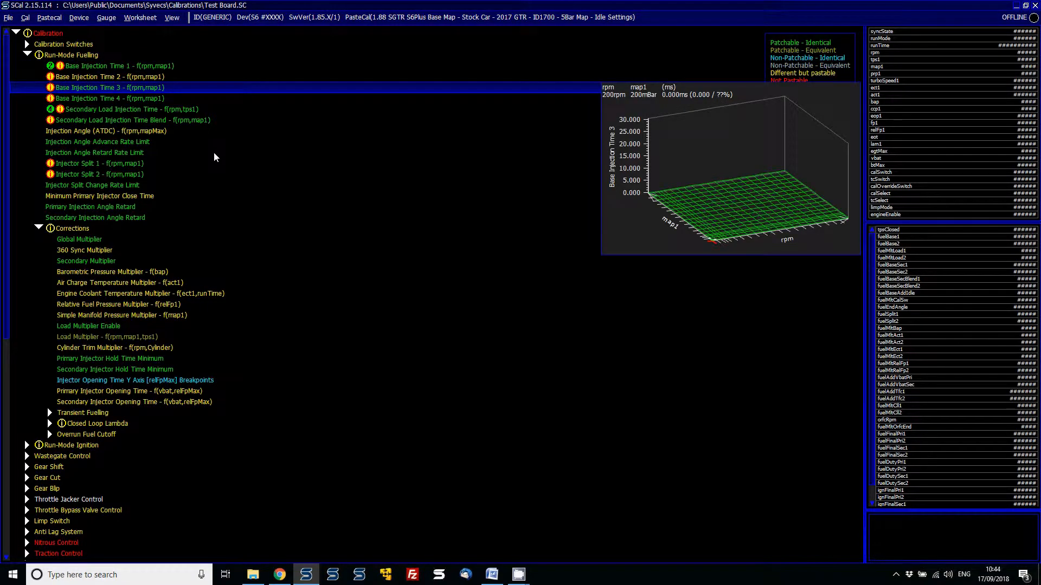
click(117, 65)
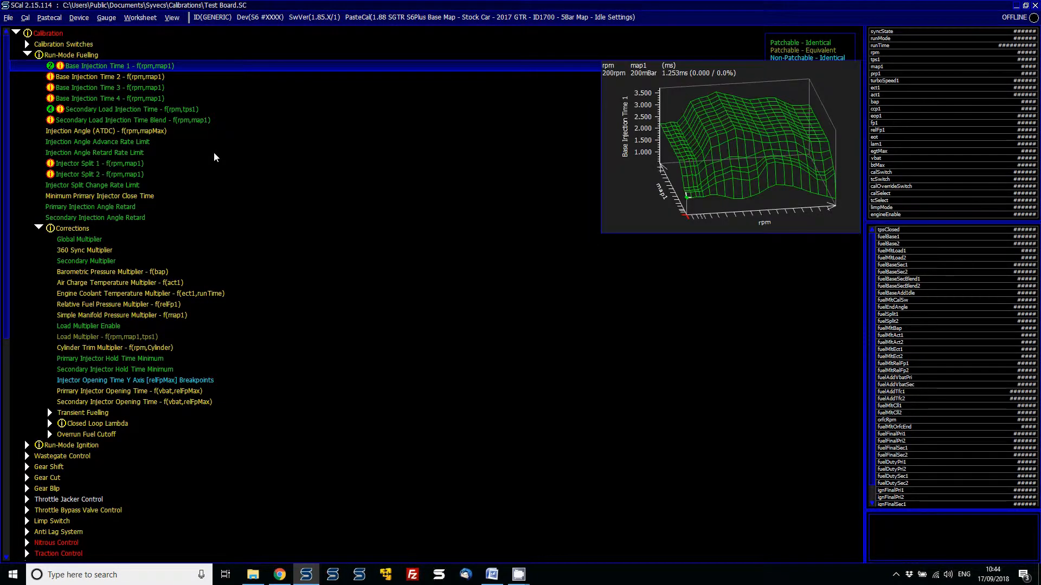
double_click(118, 65)
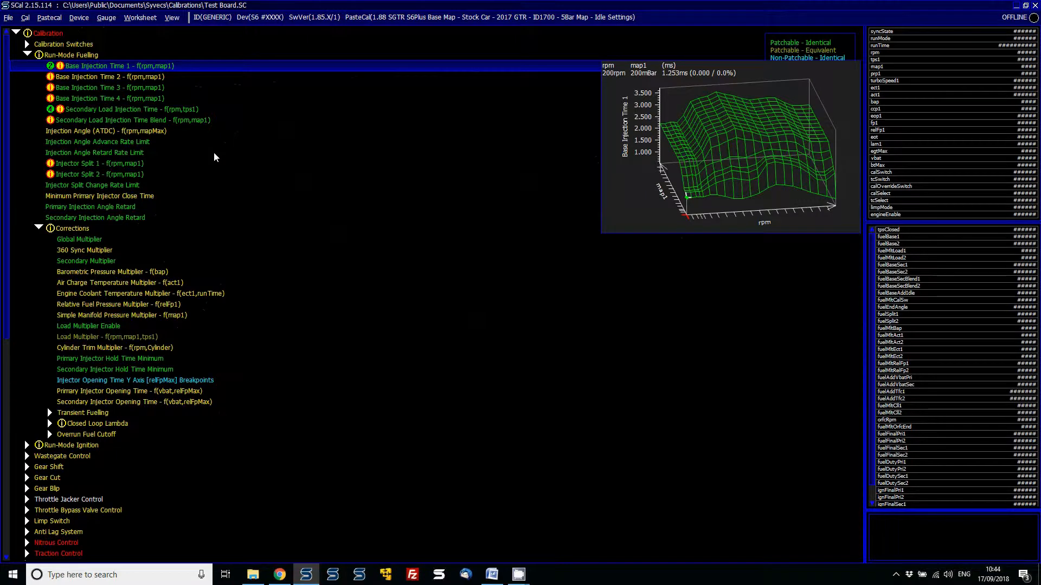
Step: Select Base Injection Time 2 and bring up PasteCal options to import it
click(107, 76)
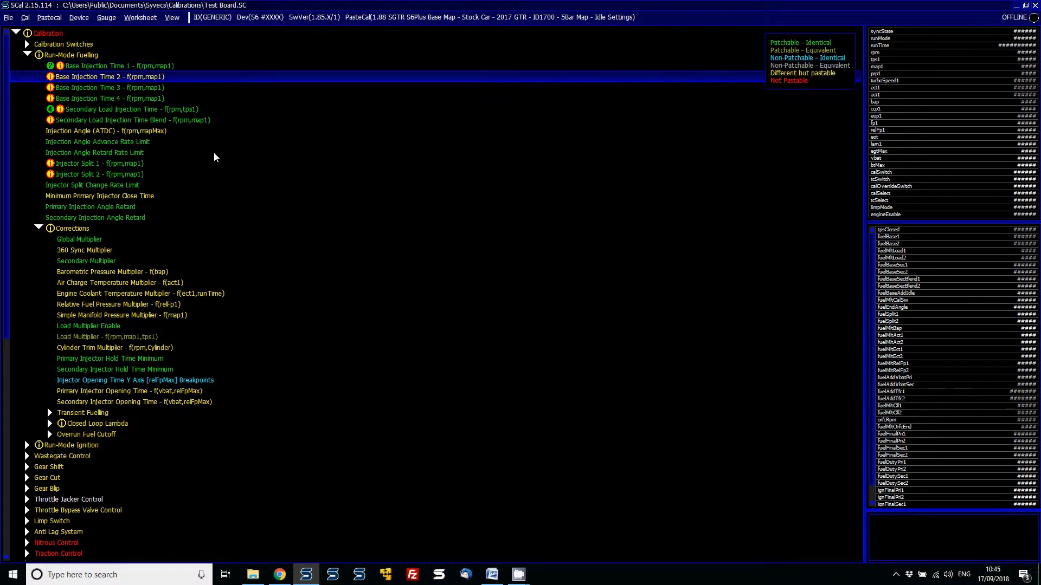
click(110, 87)
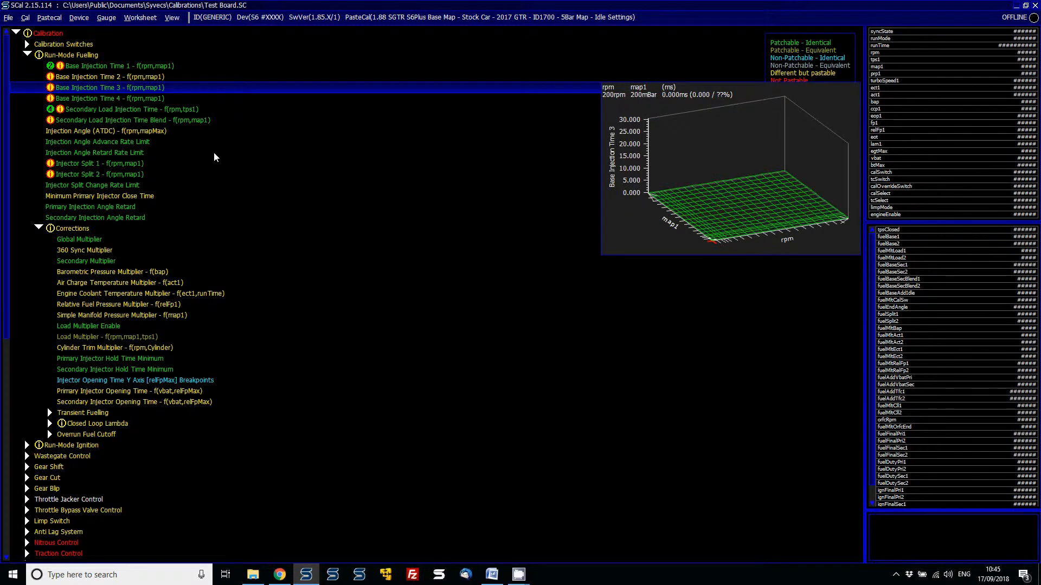
click(108, 77)
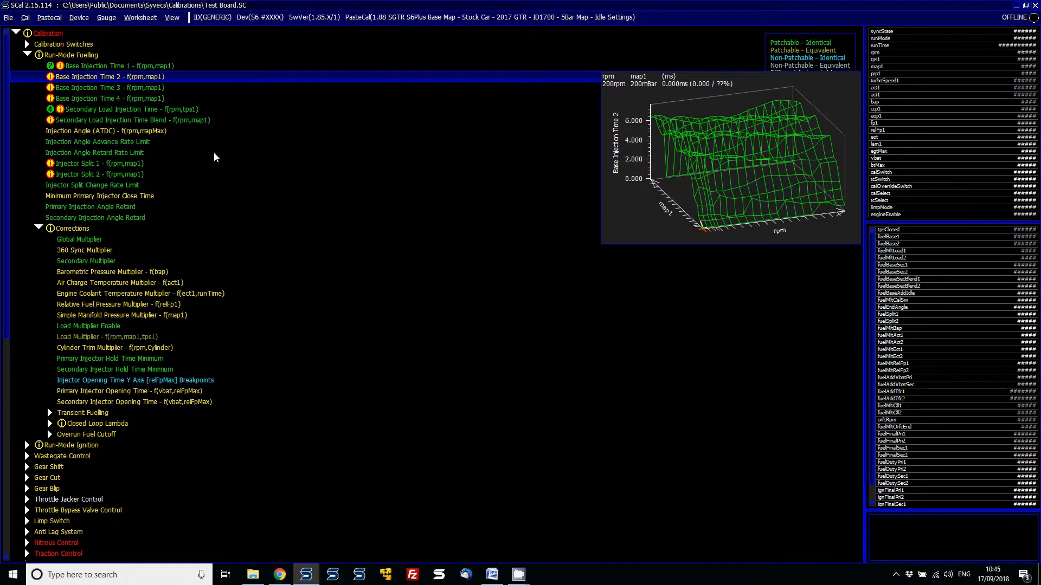
click(48, 17)
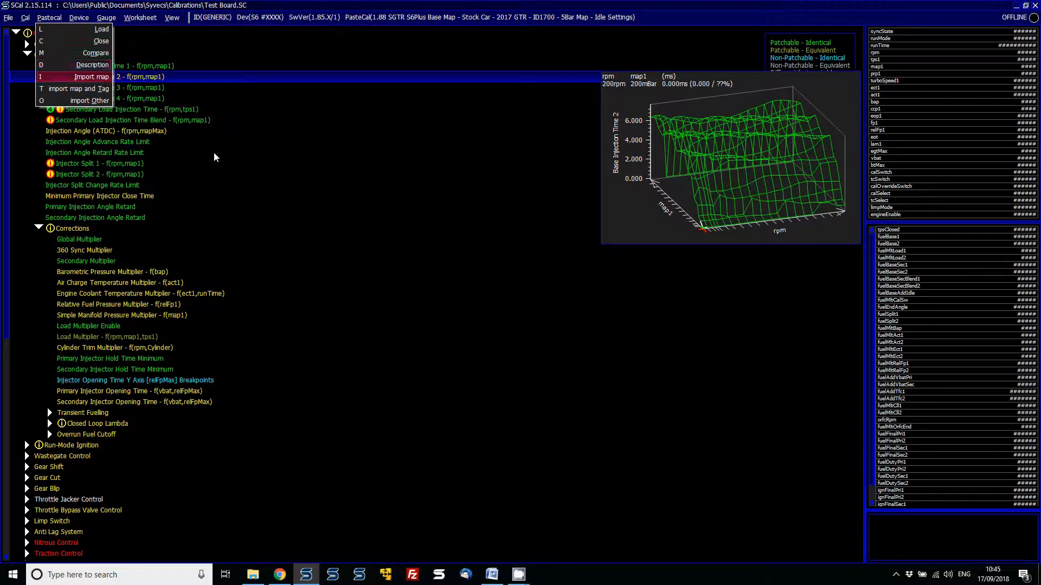
mouse_move(78, 88)
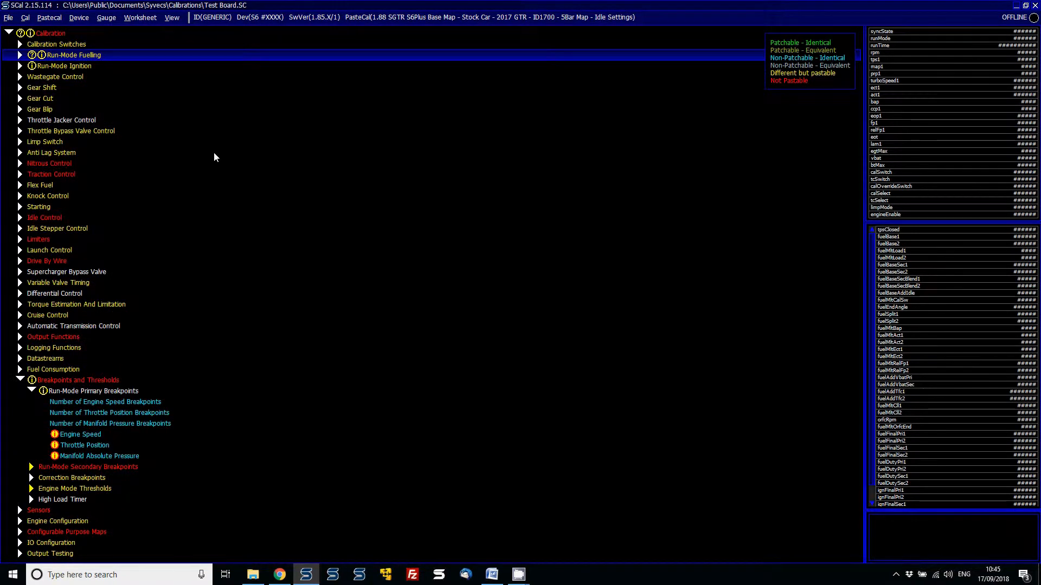
Step: Import the whole Run-Mode Fuelling branch and inspect the three point-count failures
click(48, 17)
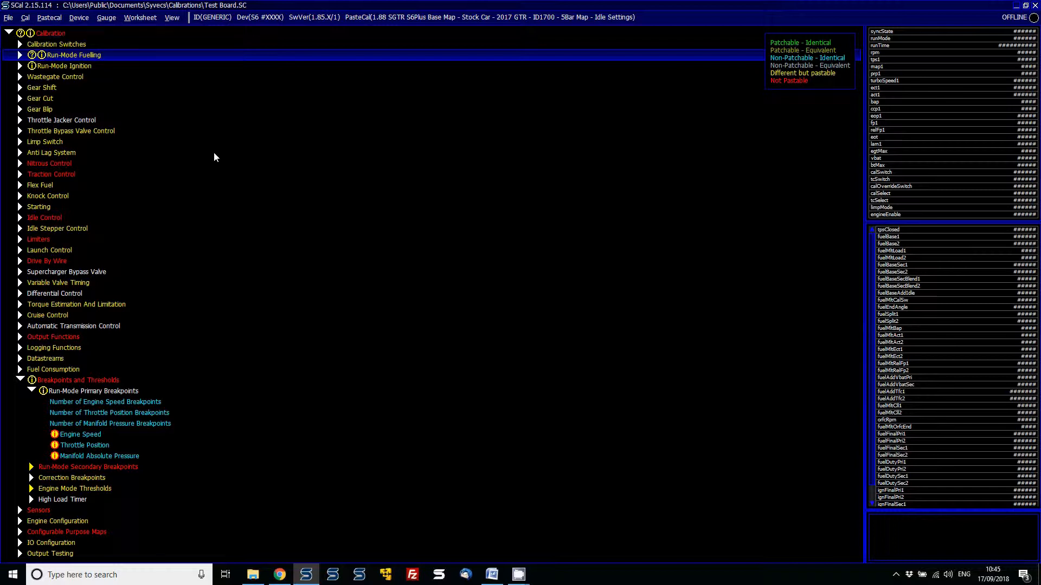
click(48, 18)
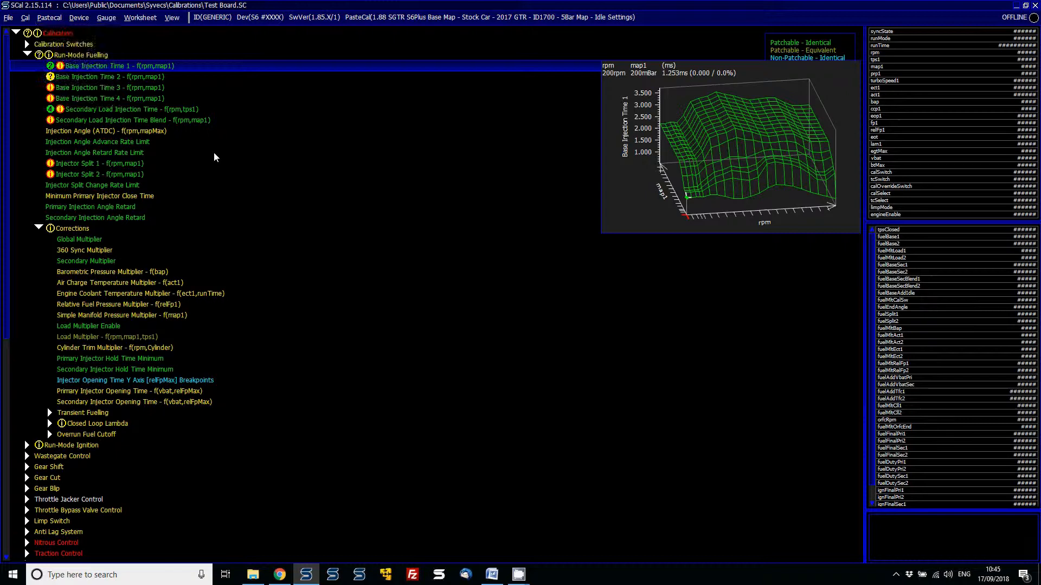
click(47, 17)
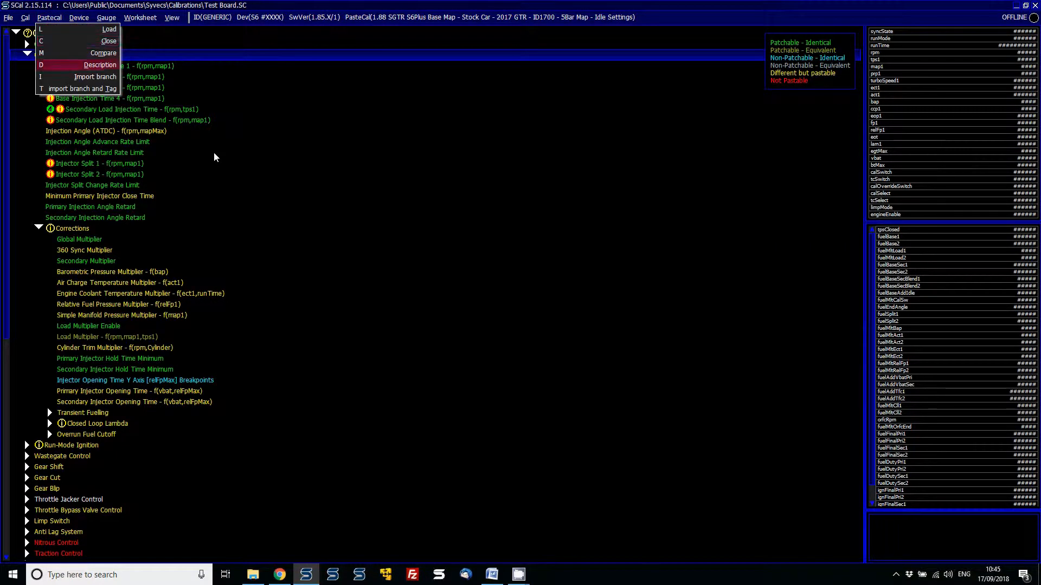
click(95, 77)
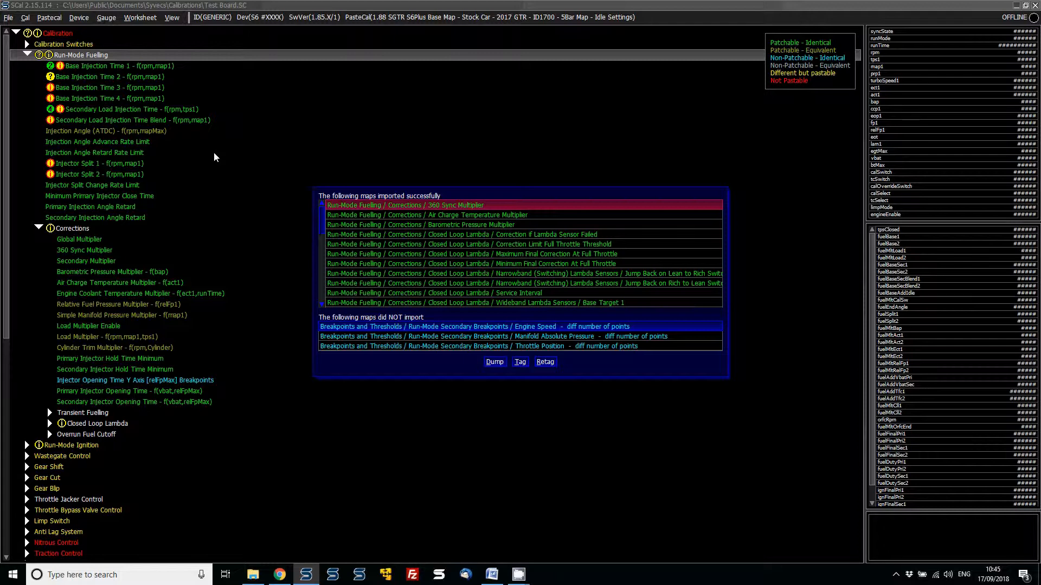
click(459, 326)
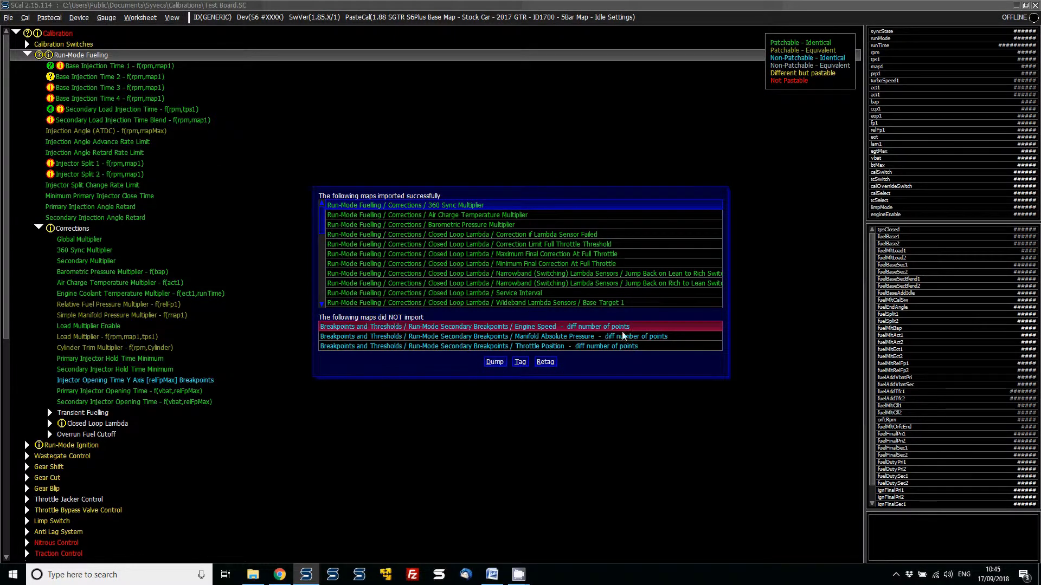
mouse_move(591, 330)
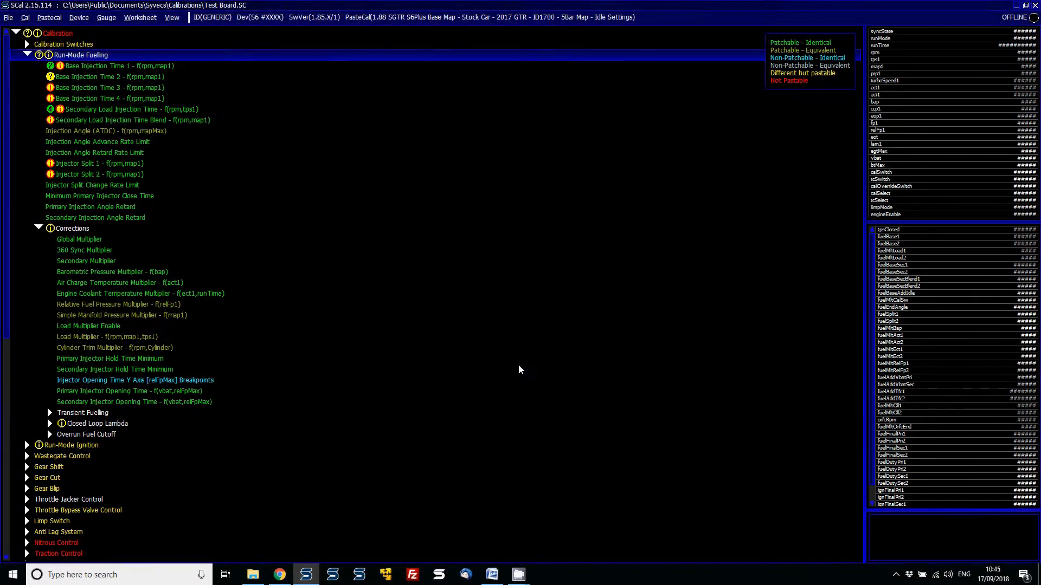
Step: Check Secondary Load Injection Time, its Blend and Angle Retard entries, then collapse fuelling
click(125, 109)
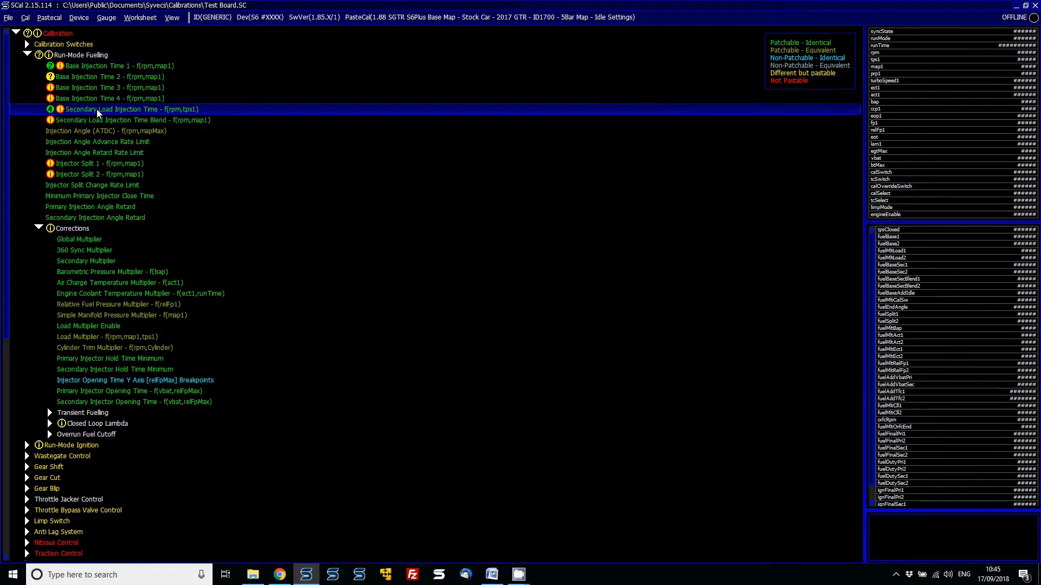
click(93, 152)
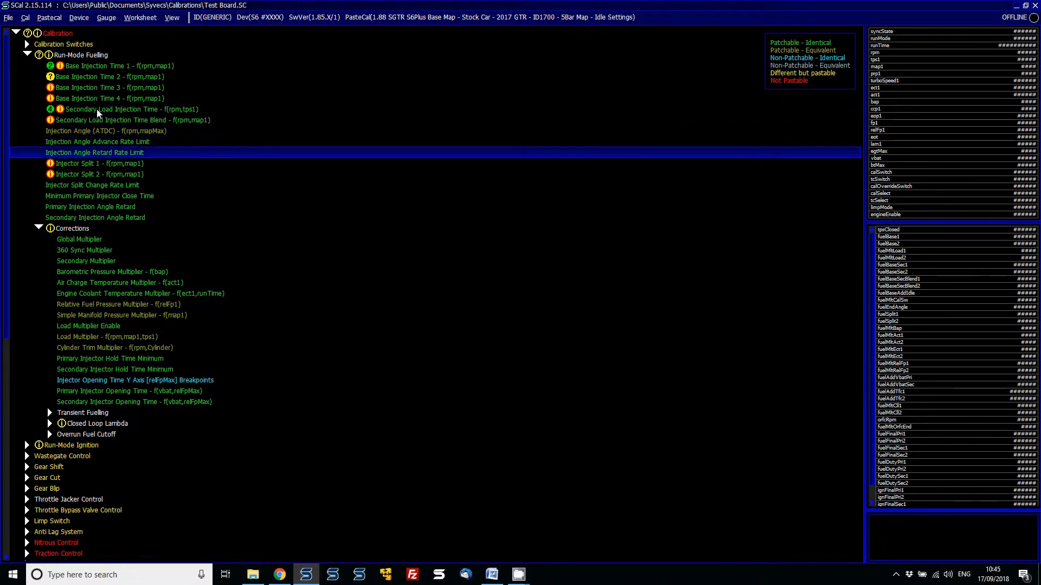
click(130, 119)
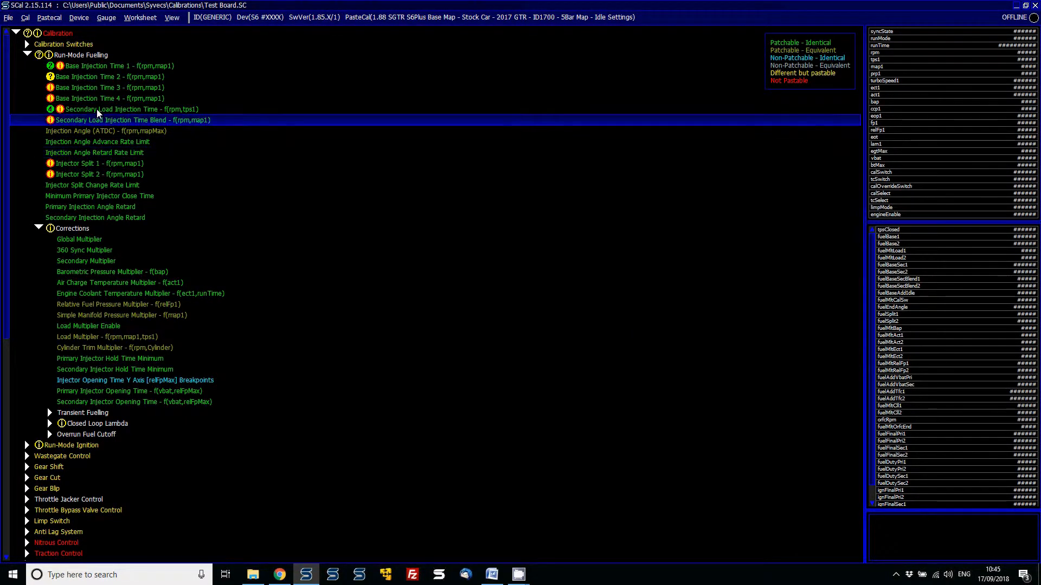
click(28, 54)
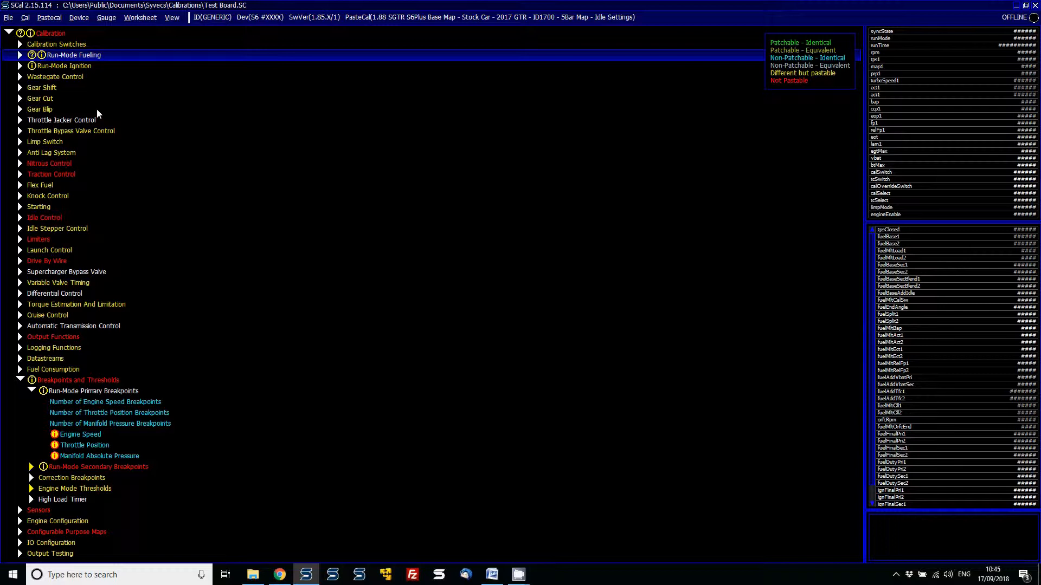
Step: Compare with the PasteCal file, close PasteCal, and view Number of Engine Speed Breakpoints (21)
click(48, 17)
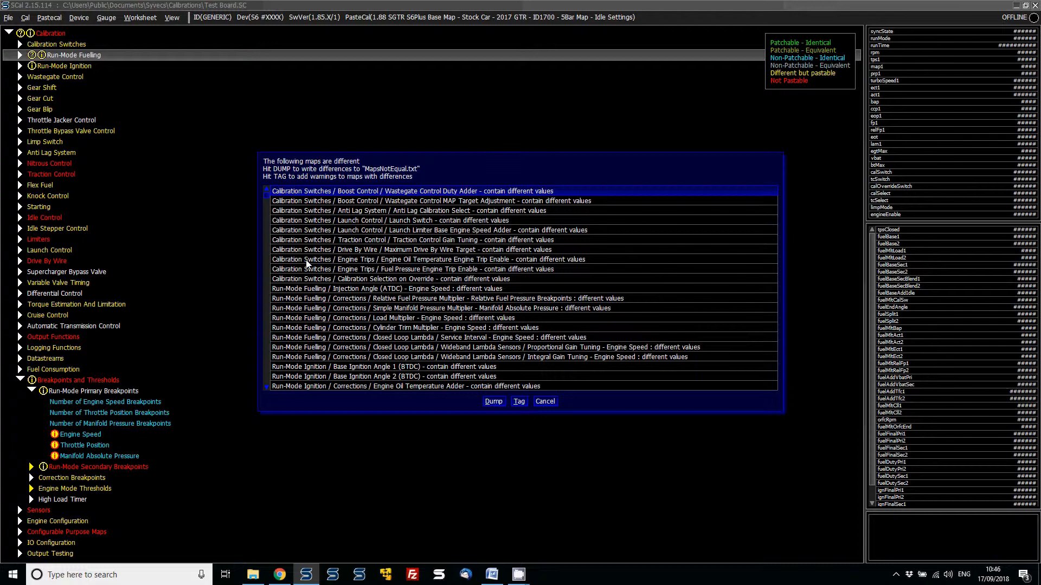
click(544, 402)
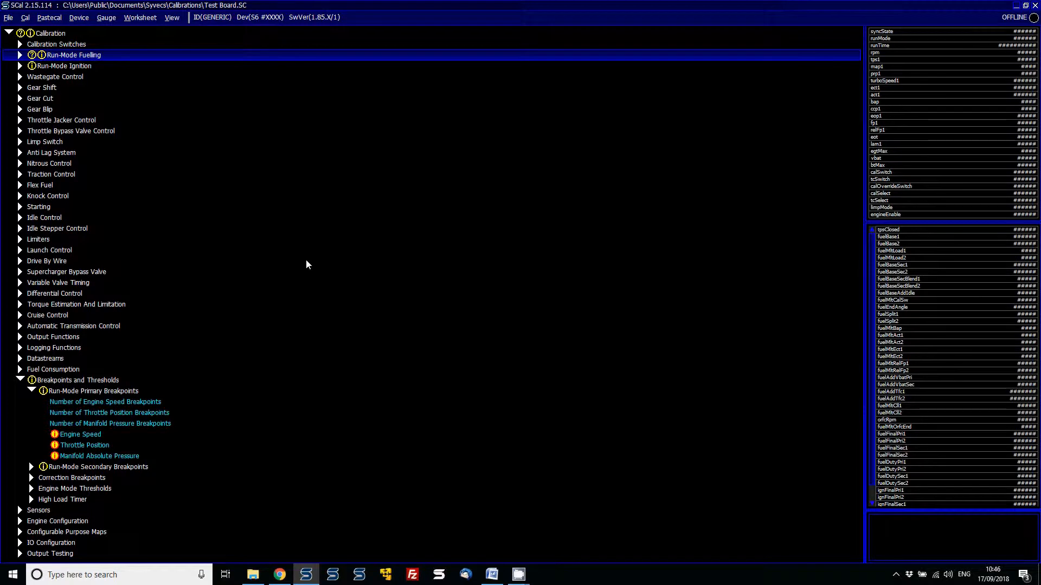
click(104, 401)
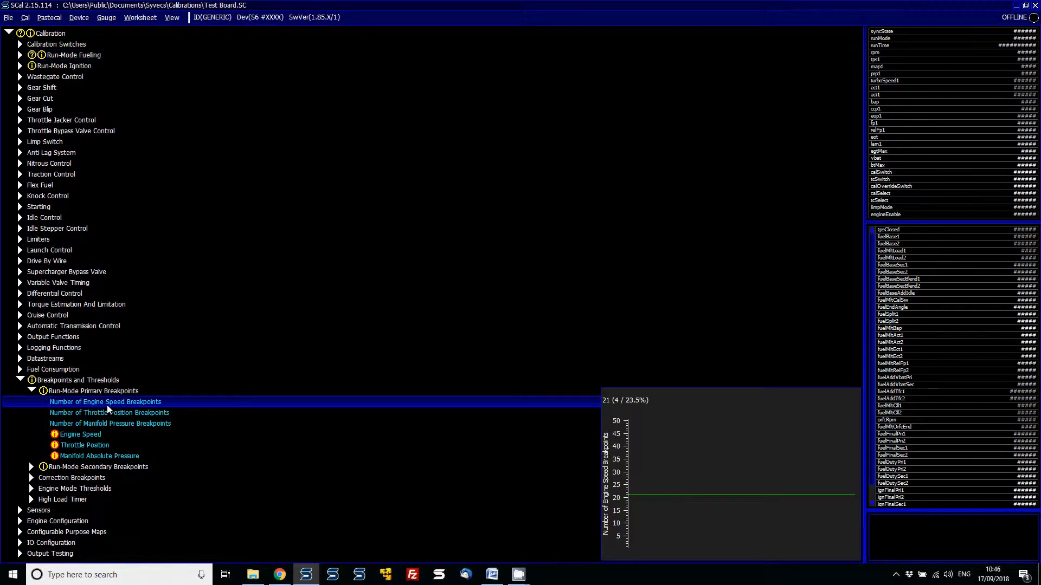